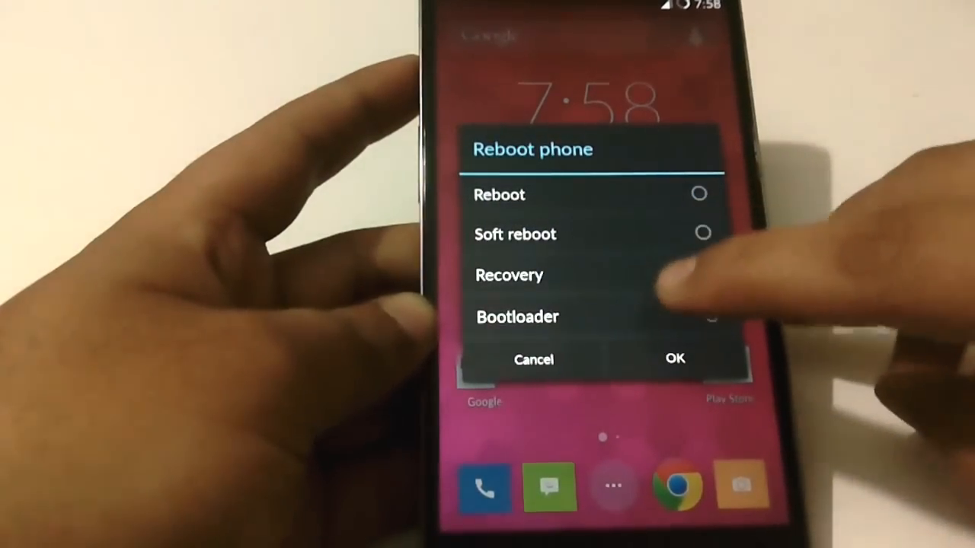
Step: Reboot the phone into recovery, wipe data and cache, and reach the apply-update menu
{"action": "left_click", "coordinate": [673, 359]}
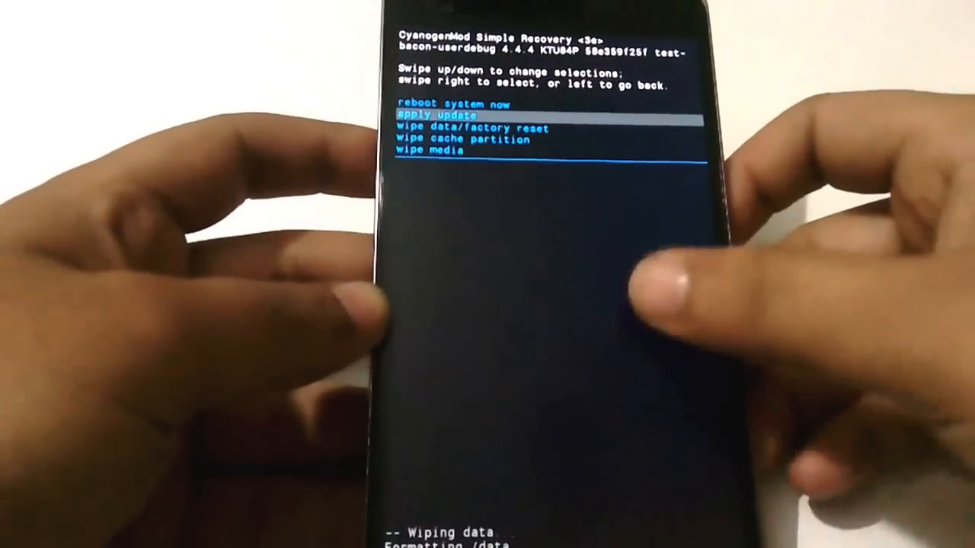
{"action": "scroll", "scroll_direction": "down", "scroll_amount": 3}
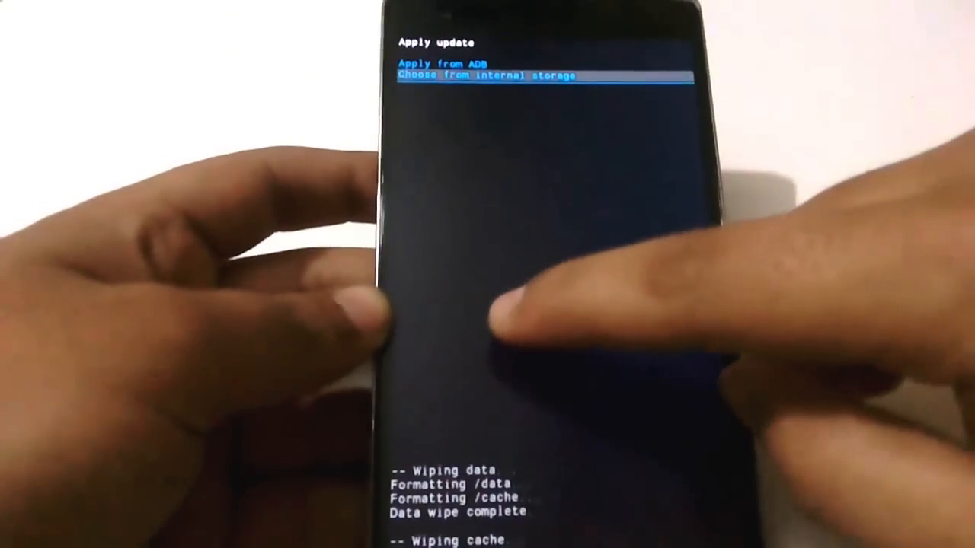
Step: Browse internal storage (/data/media/0) down to the roms folder
{"action": "left_click", "coordinate": [484, 75]}
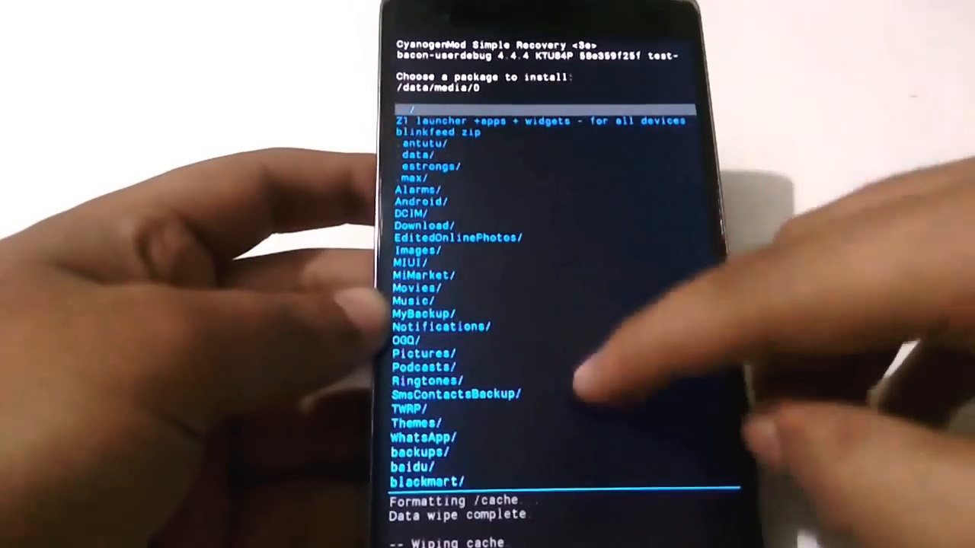
{"action": "scroll", "scroll_direction": "down", "scroll_amount": 3}
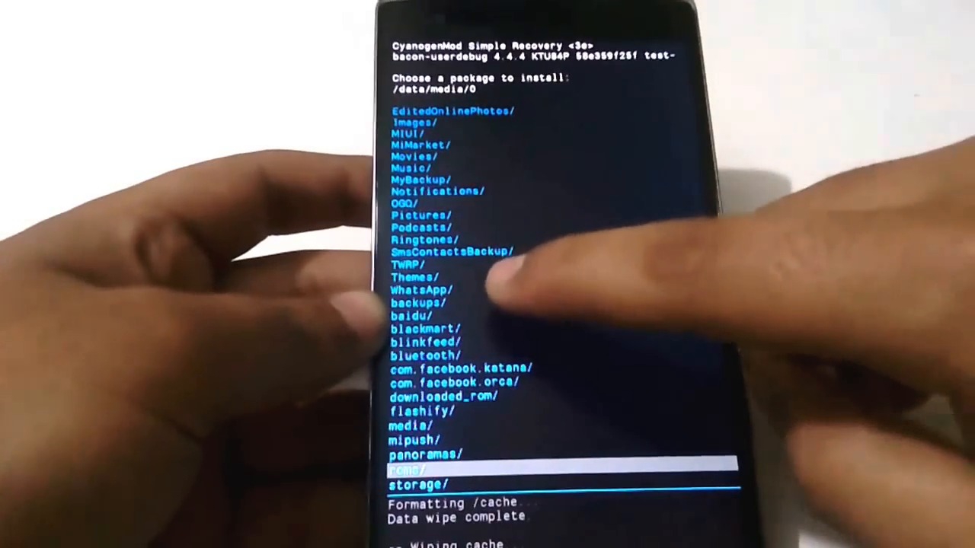
Step: Flash the MIUI zip from the rom folder and reboot into MIUI setup
{"action": "left_click", "coordinate": [407, 469]}
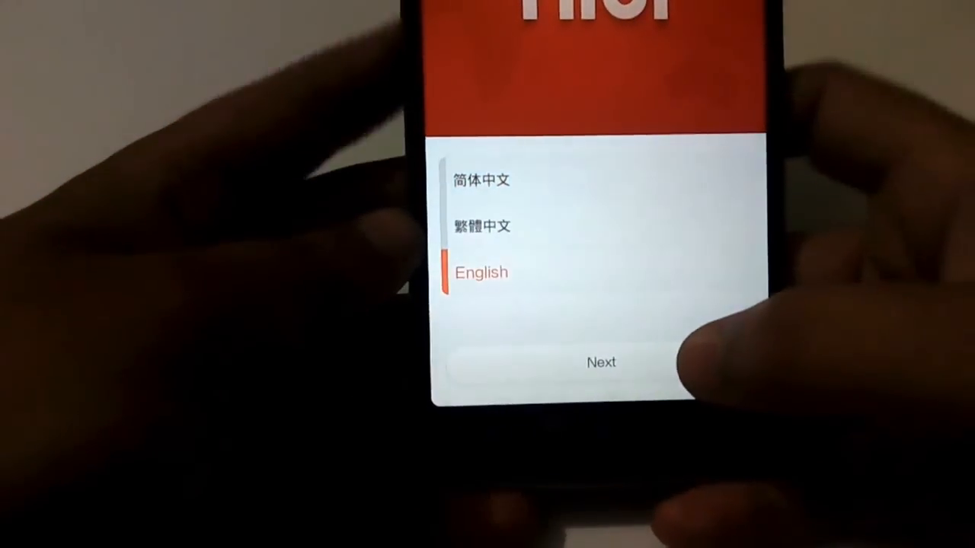
Step: Choose English, skip Wi-Fi, and skip Mi Account setup
{"action": "left_click", "coordinate": [601, 361]}
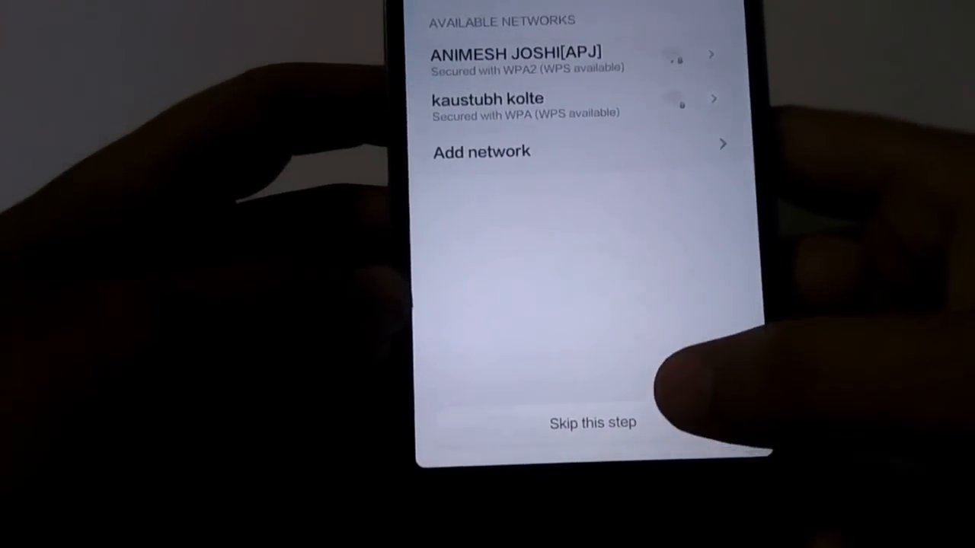
{"action": "left_click", "coordinate": [592, 423]}
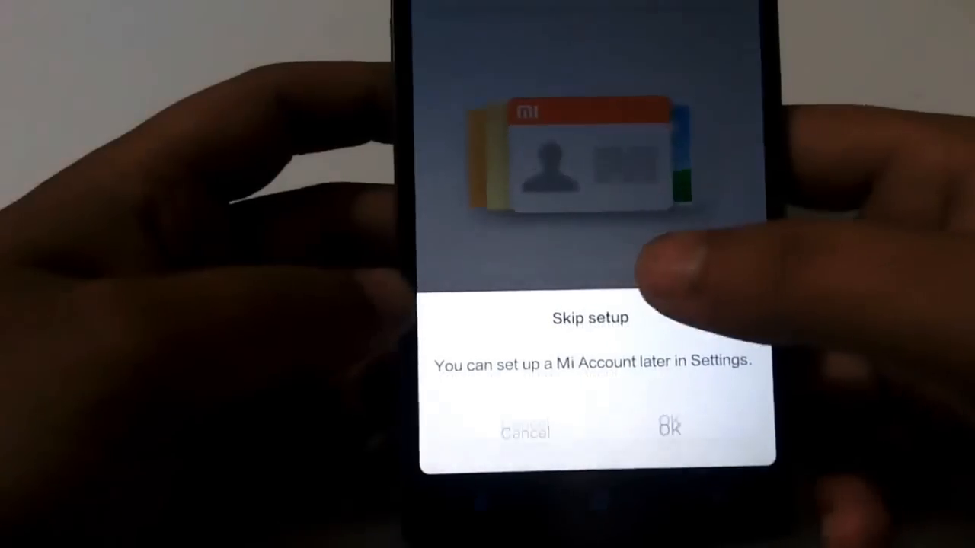
{"action": "left_click", "coordinate": [667, 425]}
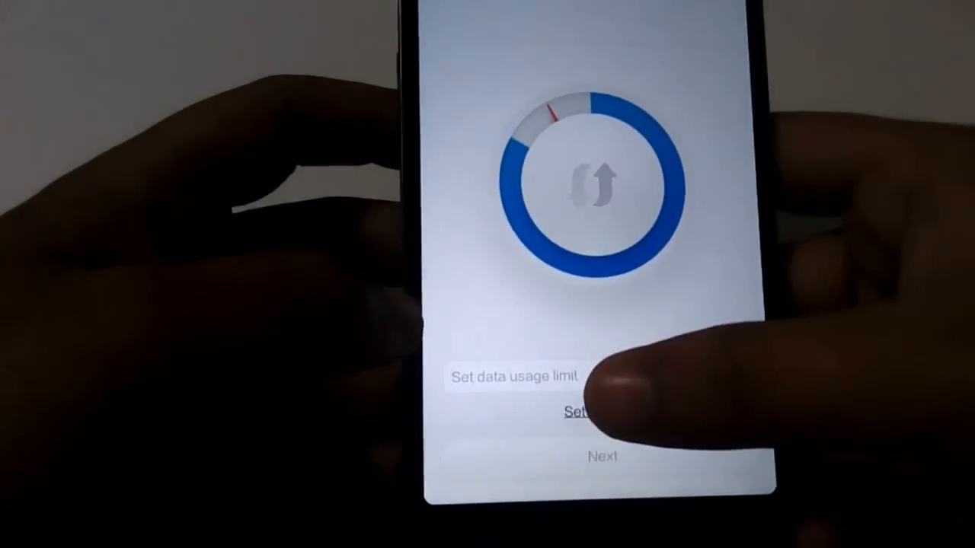
Step: Pass the data usage step, turn off location access, and finish setup
{"action": "left_click", "coordinate": [578, 412]}
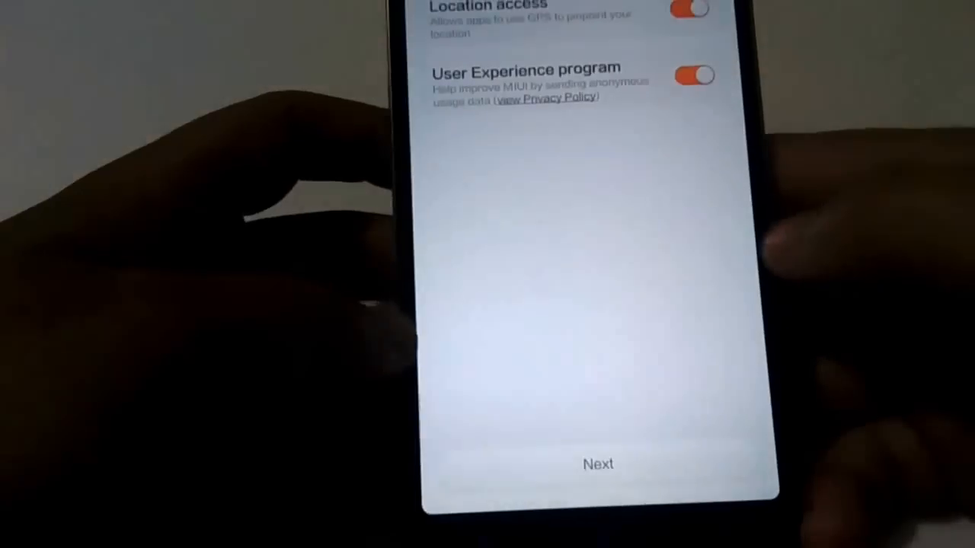
{"action": "left_click", "coordinate": [689, 76]}
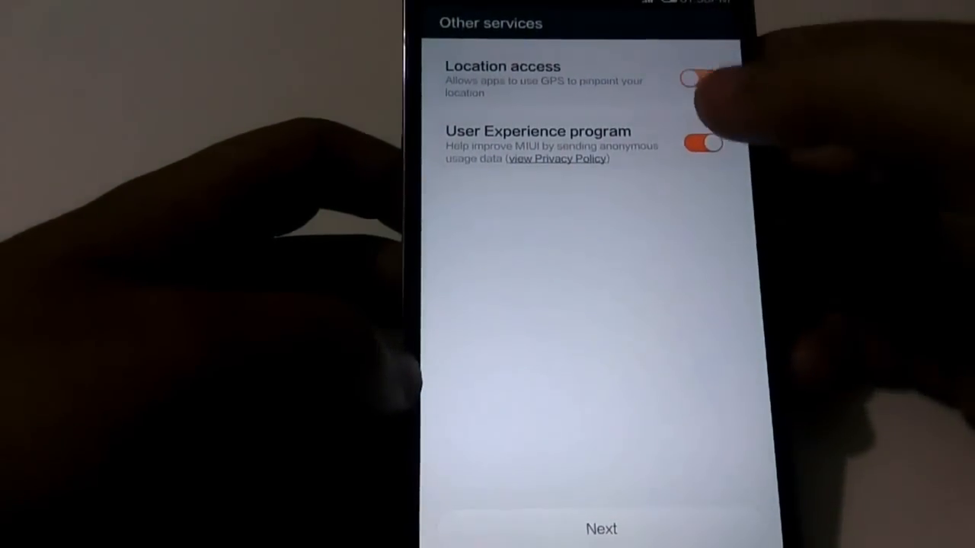
{"action": "left_click", "coordinate": [600, 528]}
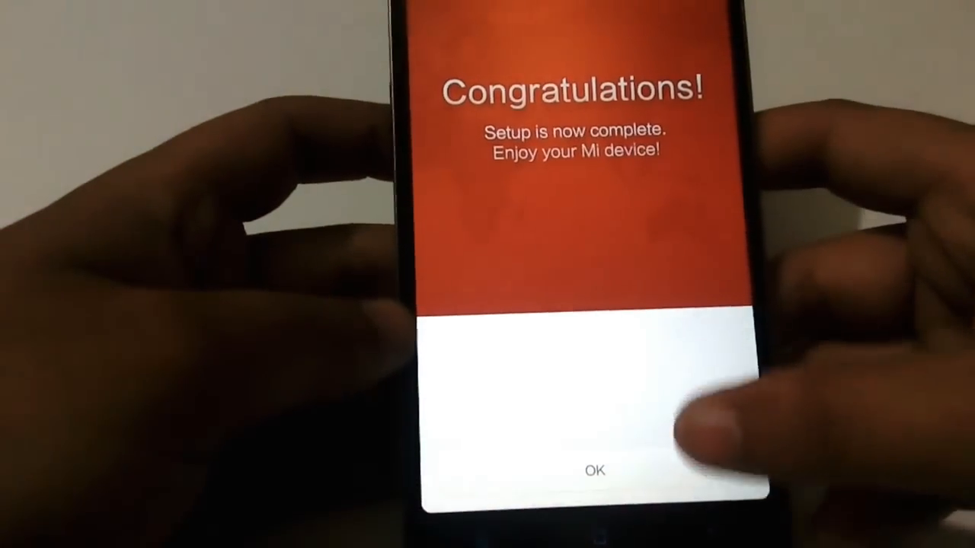
{"action": "left_click", "coordinate": [594, 470]}
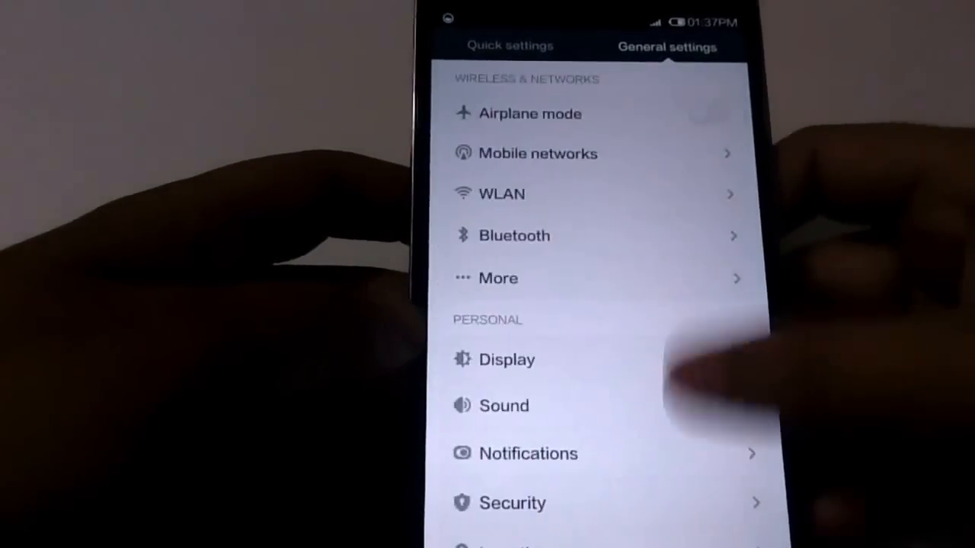
Step: Open About phone and highlight Android version 4.4.4 alongside MIUI 4.12.5
{"action": "scroll", "scroll_direction": "down", "scroll_amount": 3}
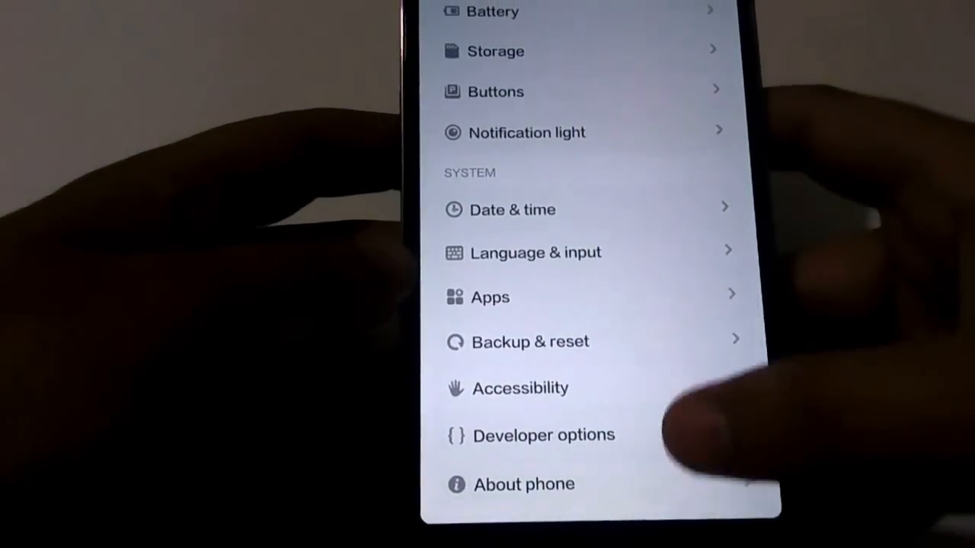
{"action": "left_click", "coordinate": [524, 485]}
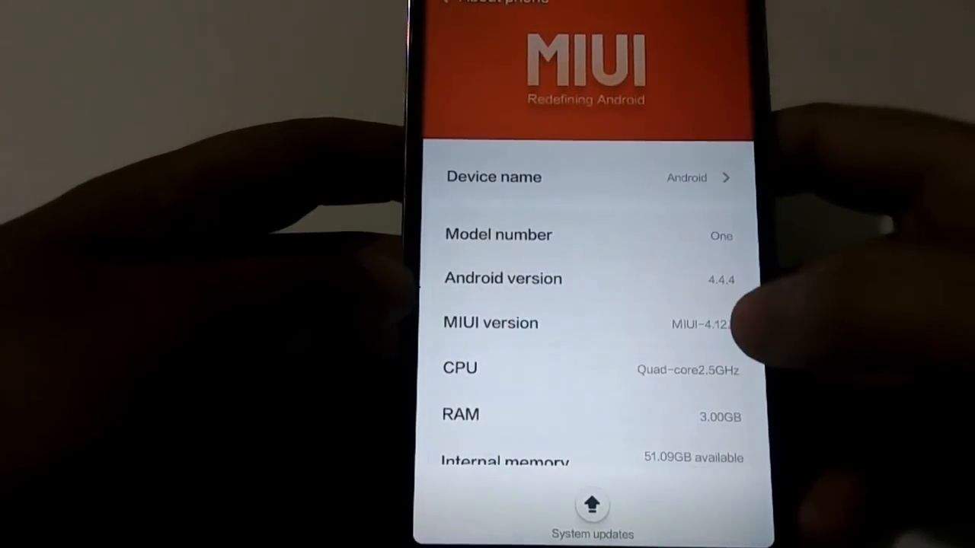
{"action": "left_click", "coordinate": [502, 279]}
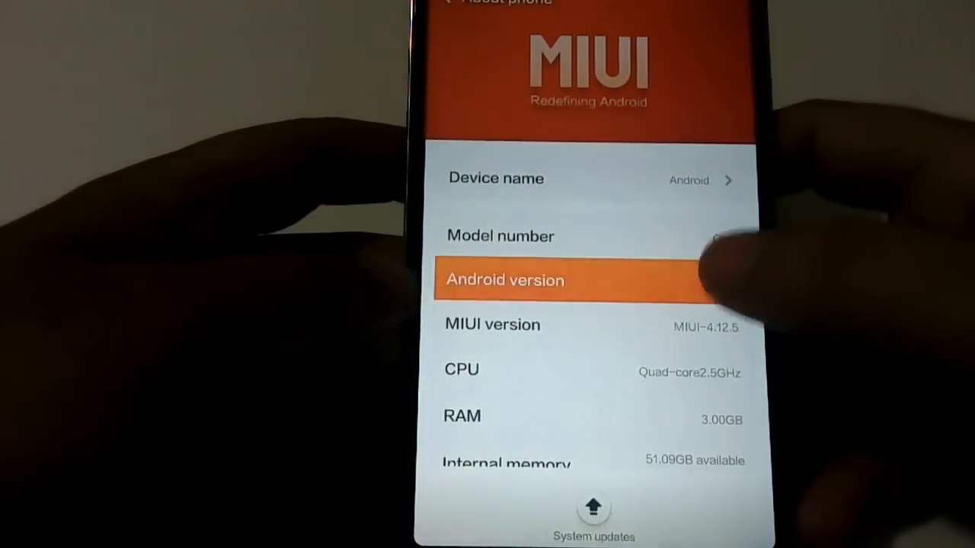